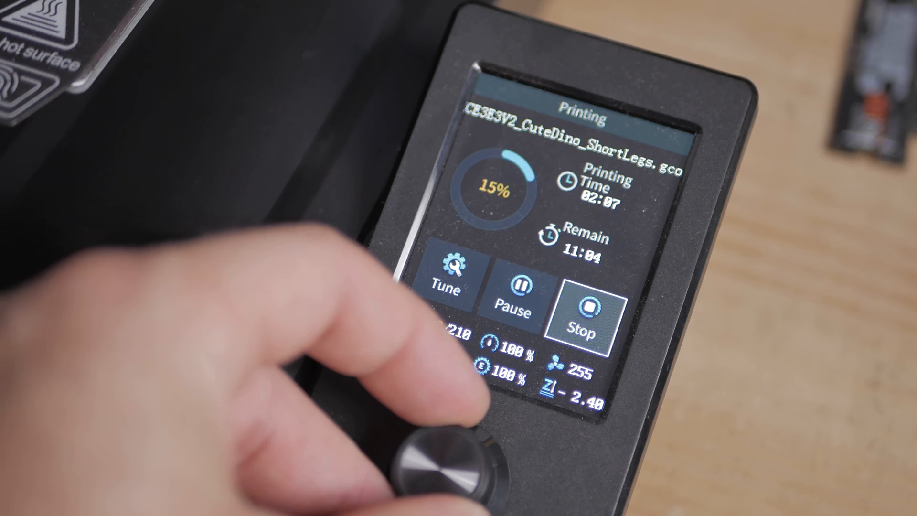
Step: Bring up the Tune menu listing printing speed, nozzle/bed temperature, fan speed and Z-offset during the CuteDino print
click(456, 275)
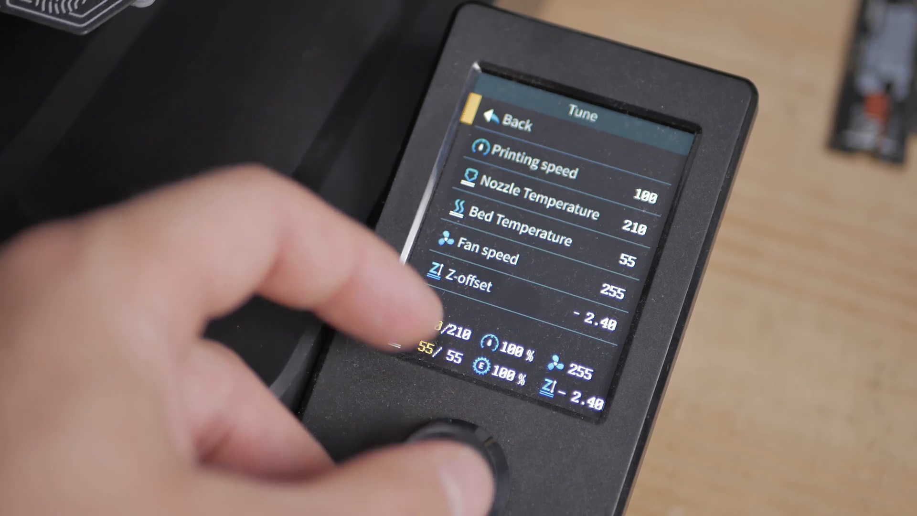